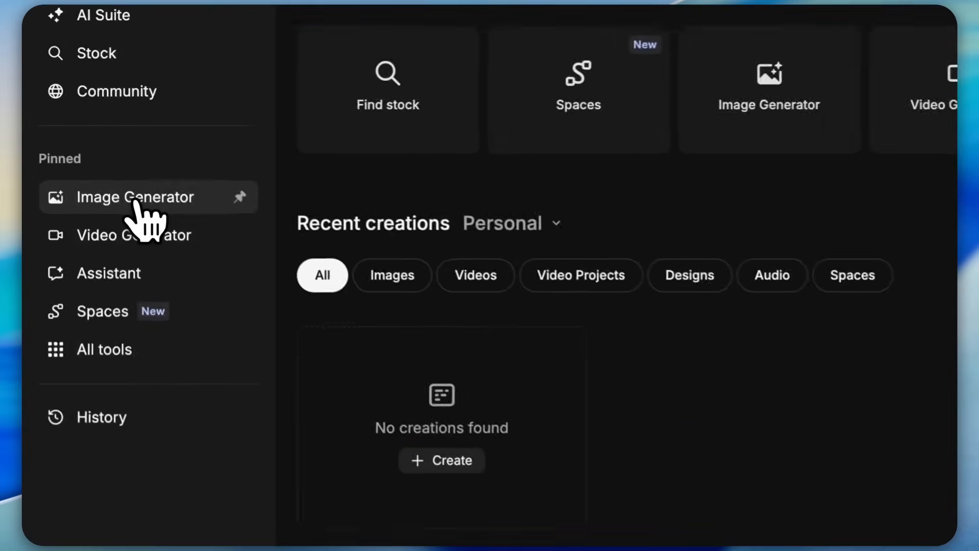
# - Open the Image Generator, check the Video tab, then browse the prompt templates
pyautogui.click(135, 197)
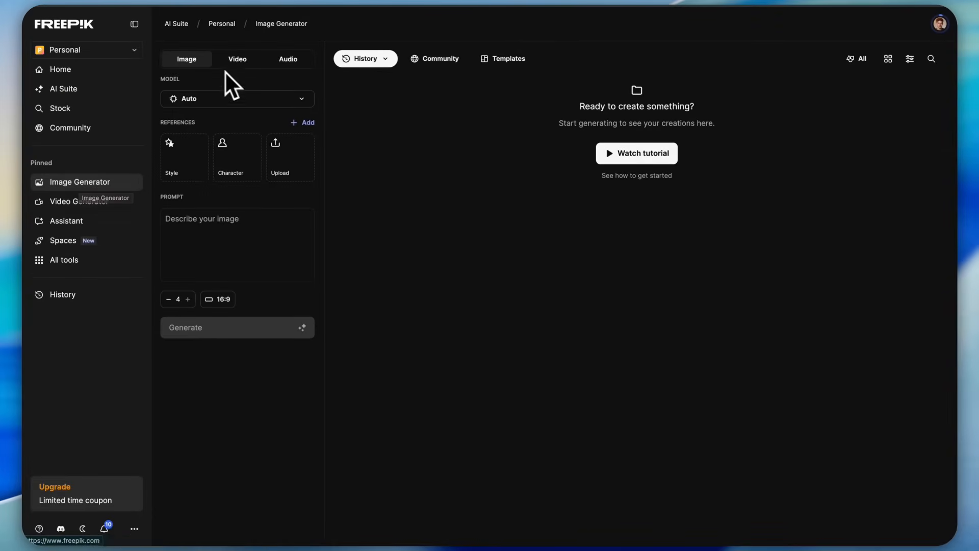
pyautogui.click(237, 98)
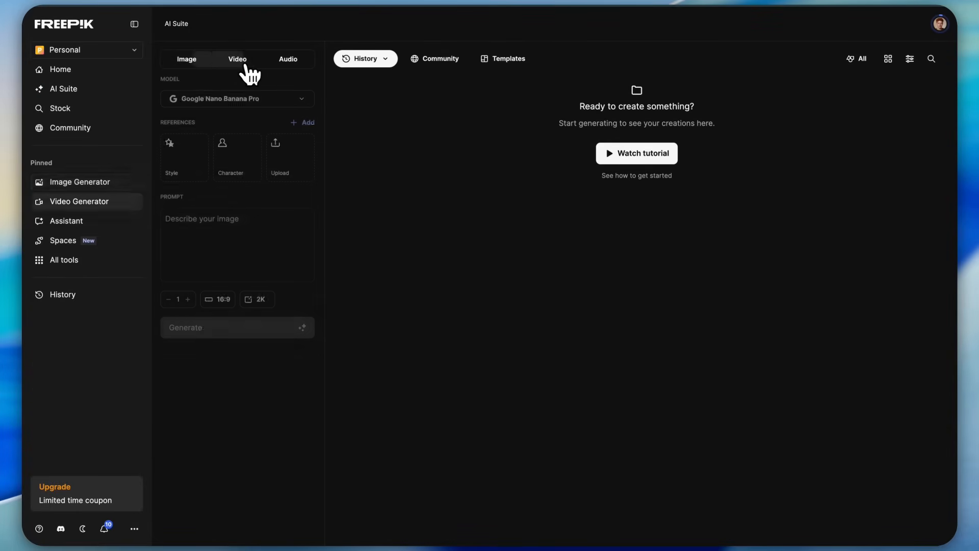
pyautogui.click(237, 98)
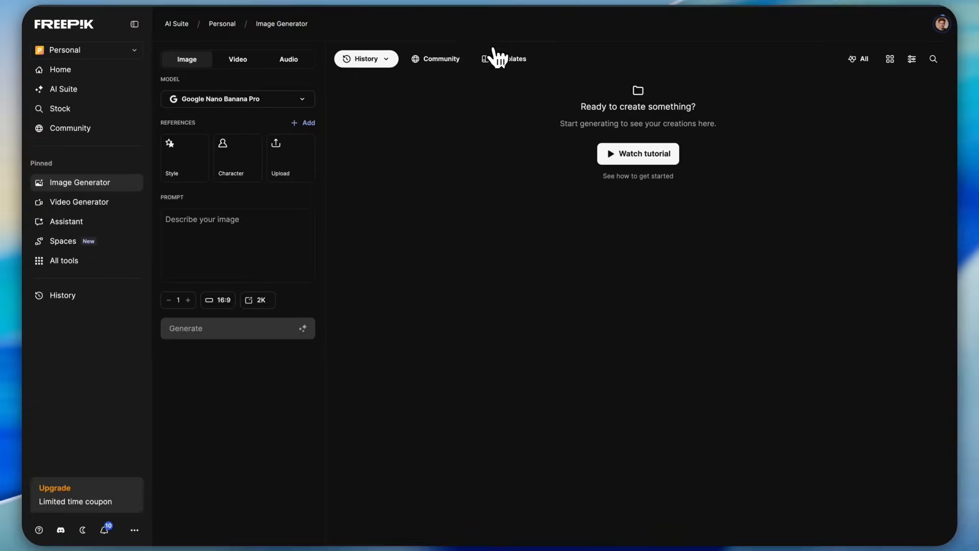
pyautogui.click(503, 58)
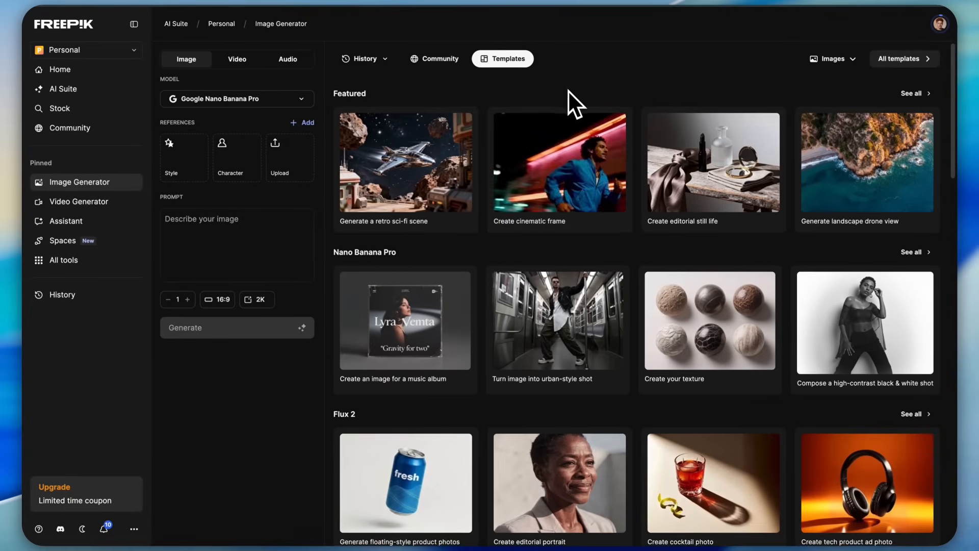
pyautogui.scroll(-3)
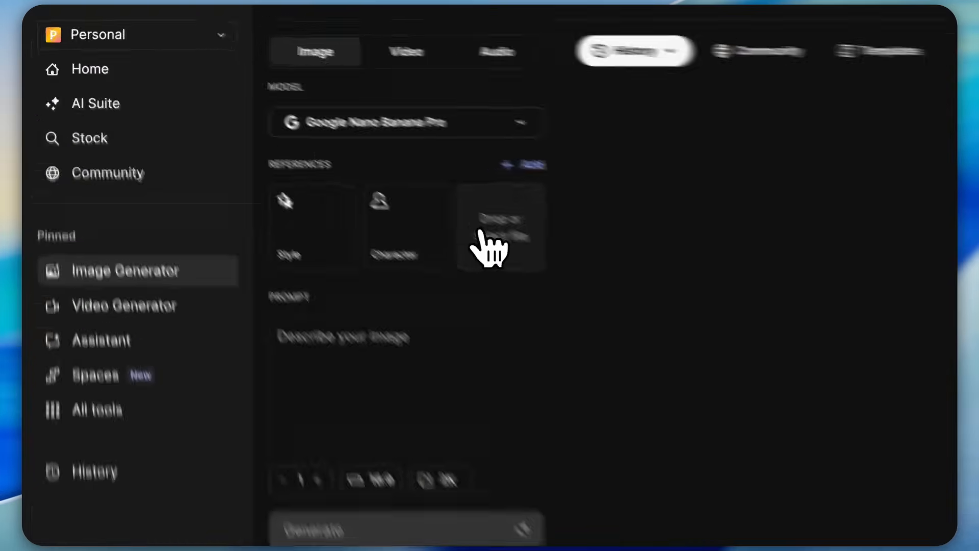
# - Start uploading the face reference image and close the Styles gallery
pyautogui.click(500, 227)
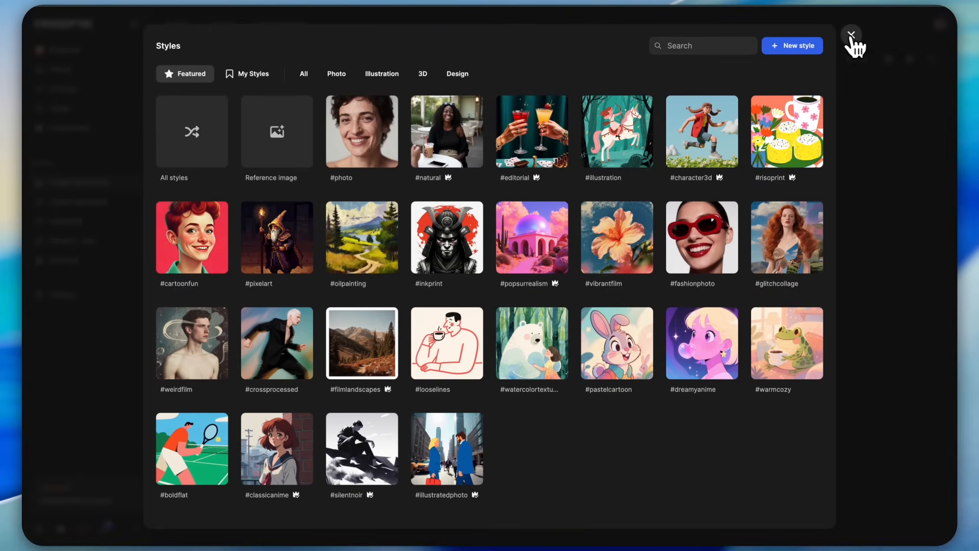
pyautogui.click(851, 34)
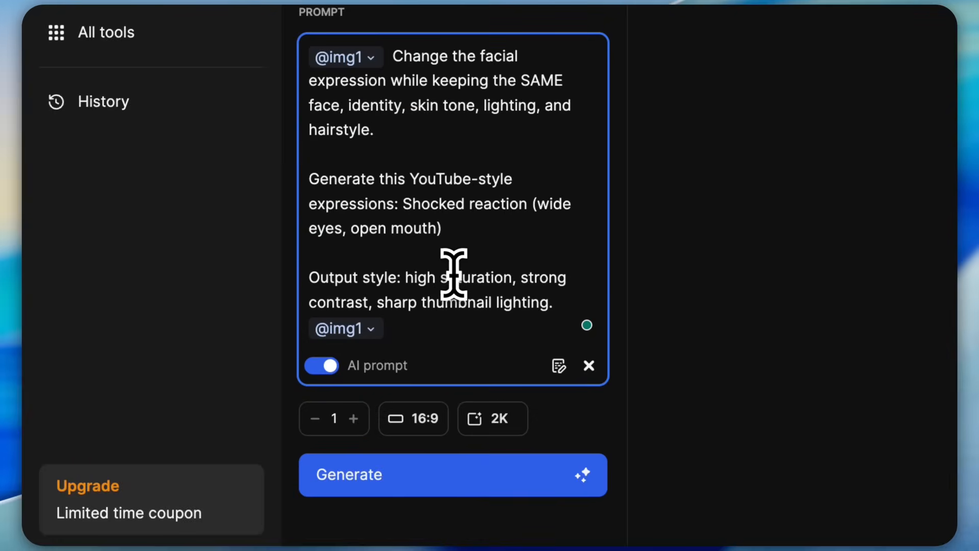
# - Set the output to 4K at 16:9 and generate the shocked-expression image
pyautogui.click(414, 418)
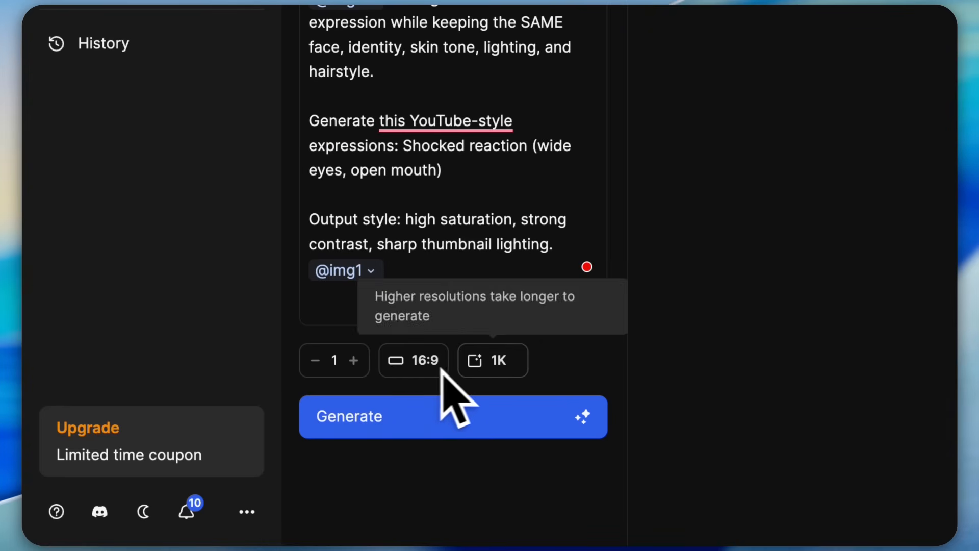
pyautogui.click(492, 361)
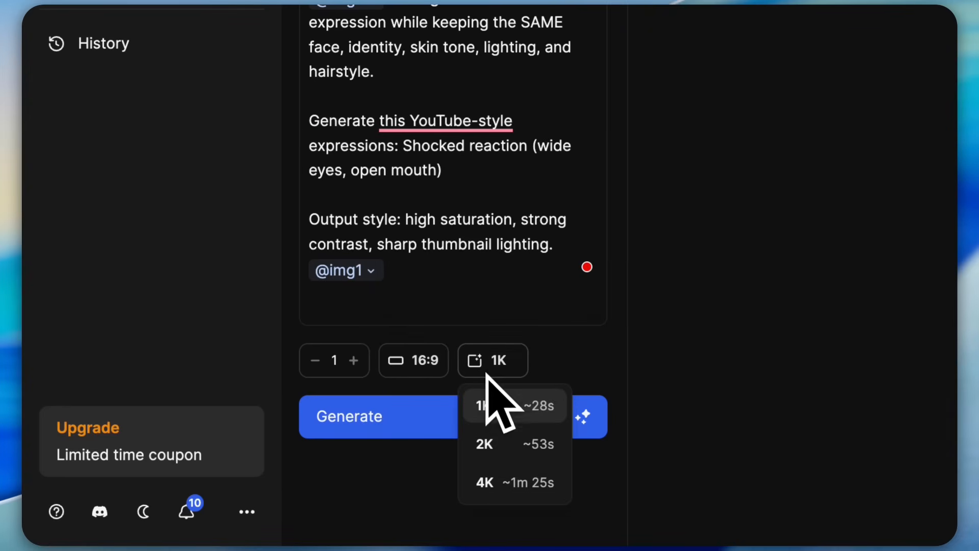
pyautogui.click(484, 482)
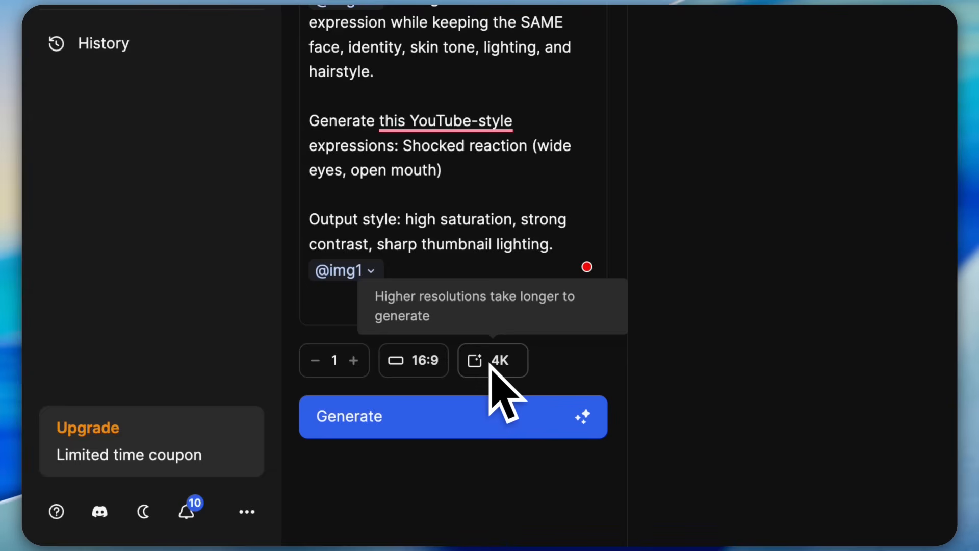
pyautogui.click(452, 416)
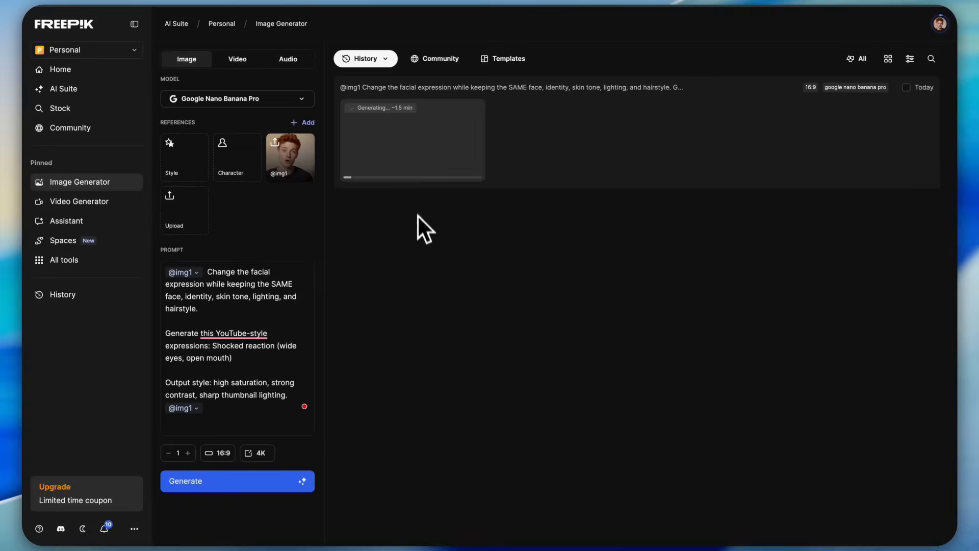
# - View the finished shocked portrait, about 5504×3072, full-size in the viewer
pyautogui.click(412, 139)
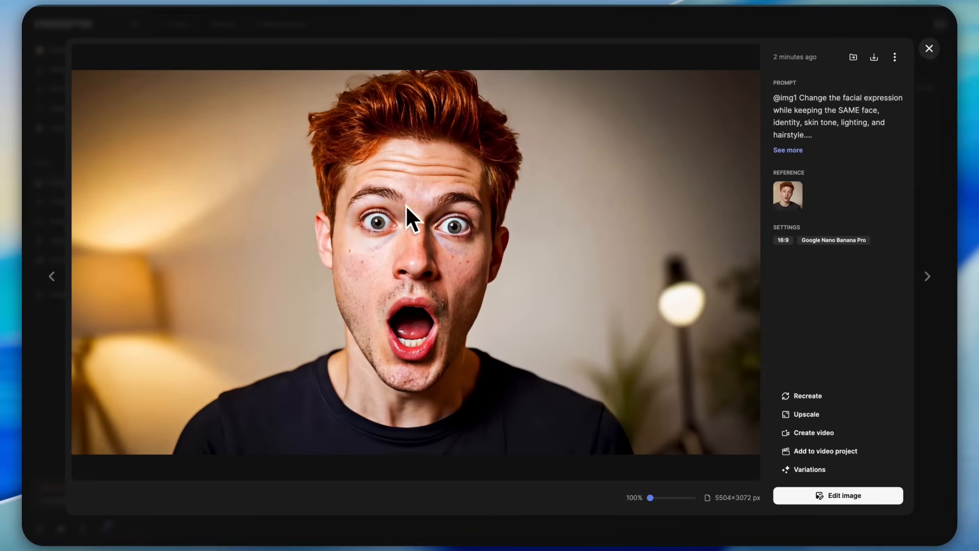
pyautogui.moveTo(415, 228)
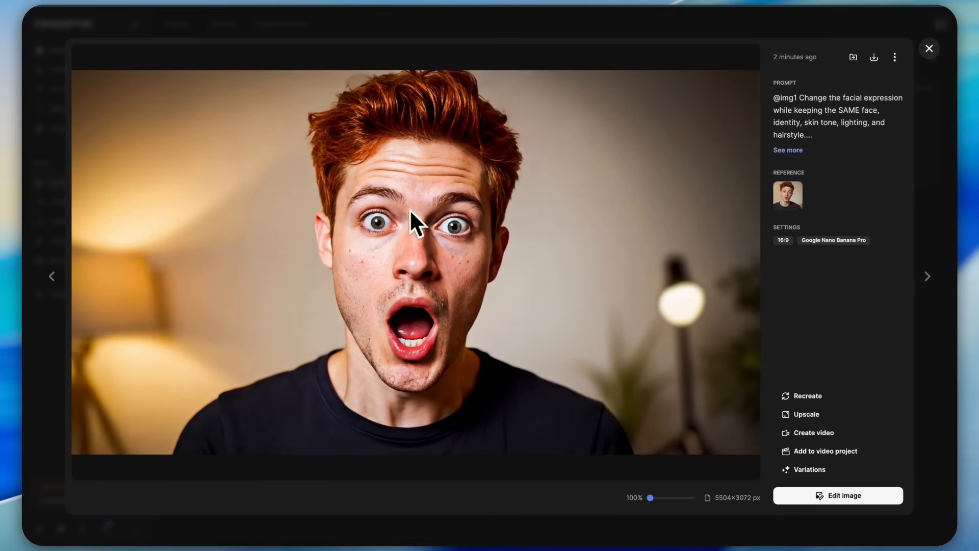
pyautogui.moveTo(325, 440)
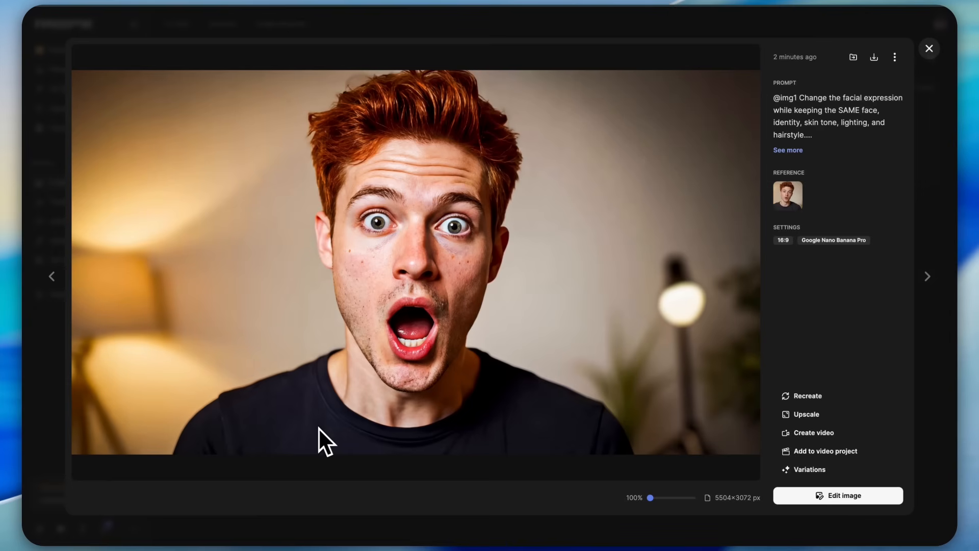
pyautogui.moveTo(334, 443)
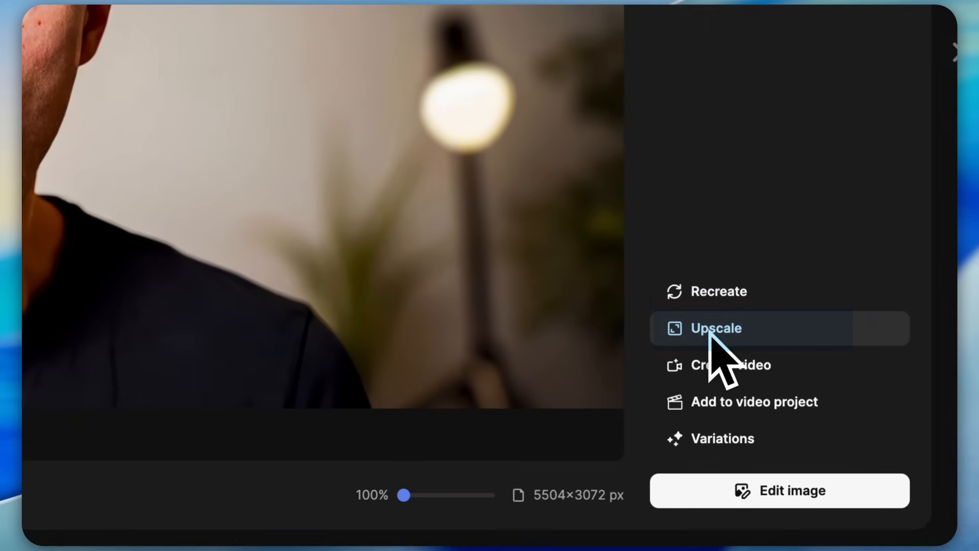
pyautogui.moveTo(718, 291)
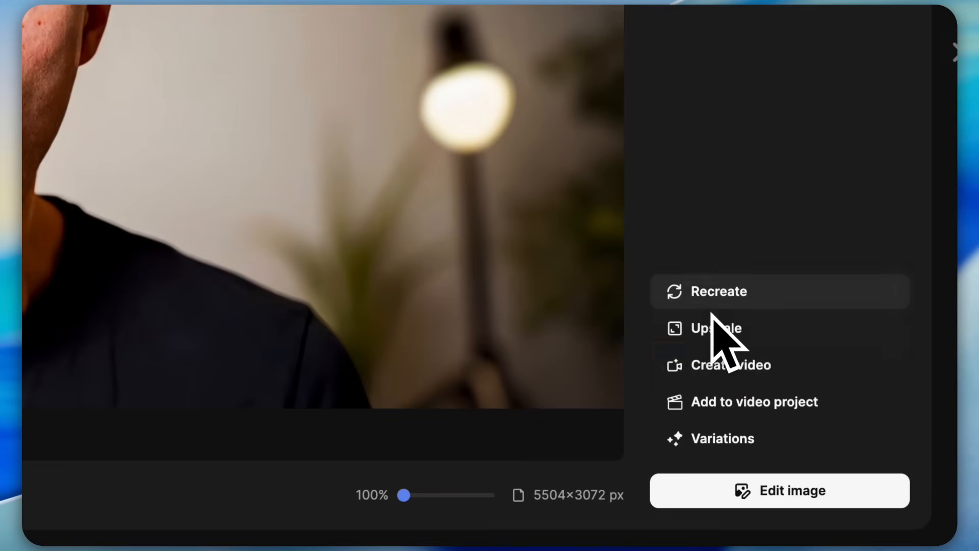
pyautogui.moveTo(725, 375)
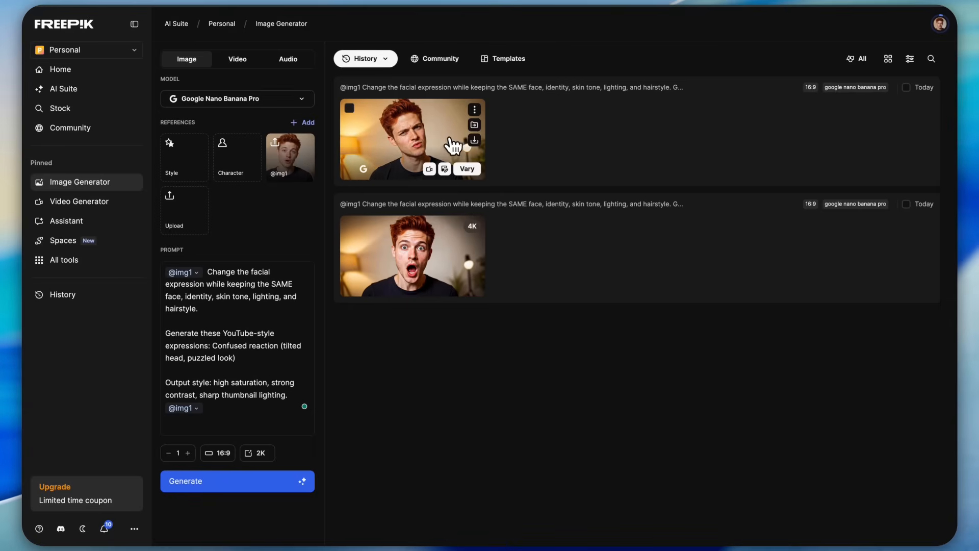
# - Open the 2752×1536 confused portrait in Edit image and type a change request
pyautogui.click(413, 139)
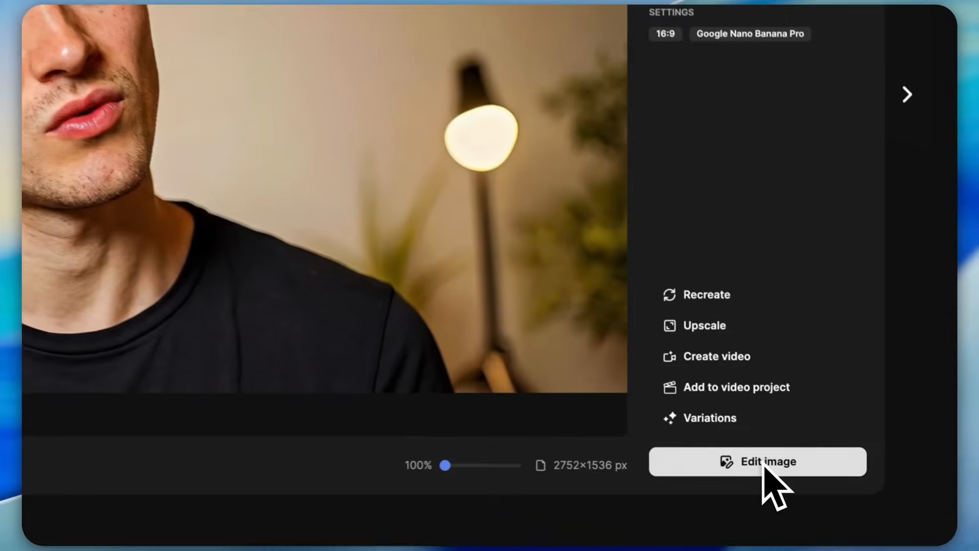
pyautogui.click(768, 462)
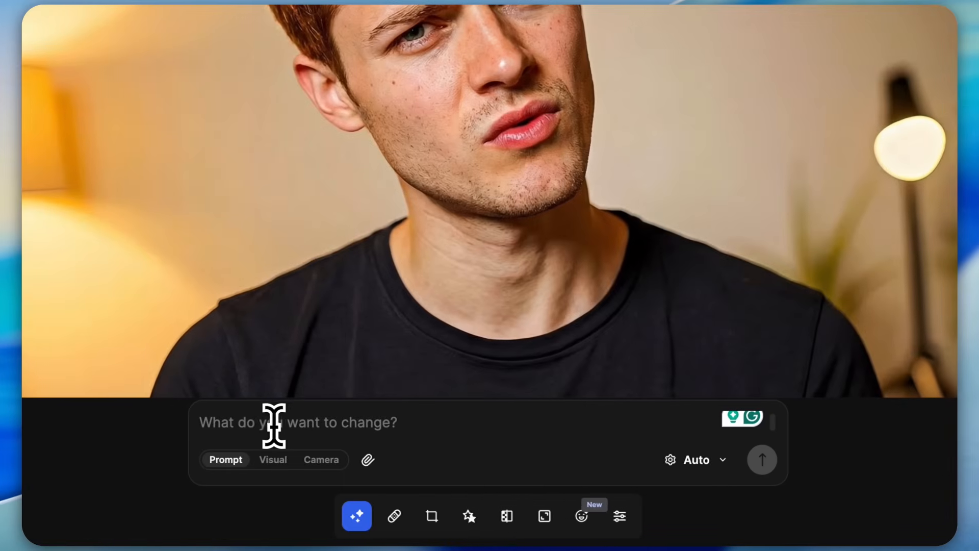
pyautogui.write('chan')
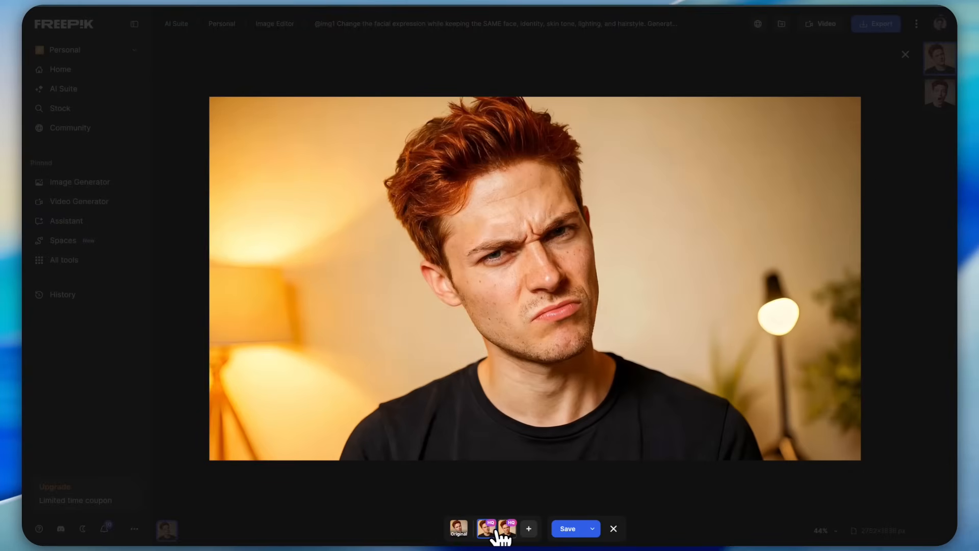
# - Compare the HD frown variant thumbnails in the bottom strip
pyautogui.click(507, 529)
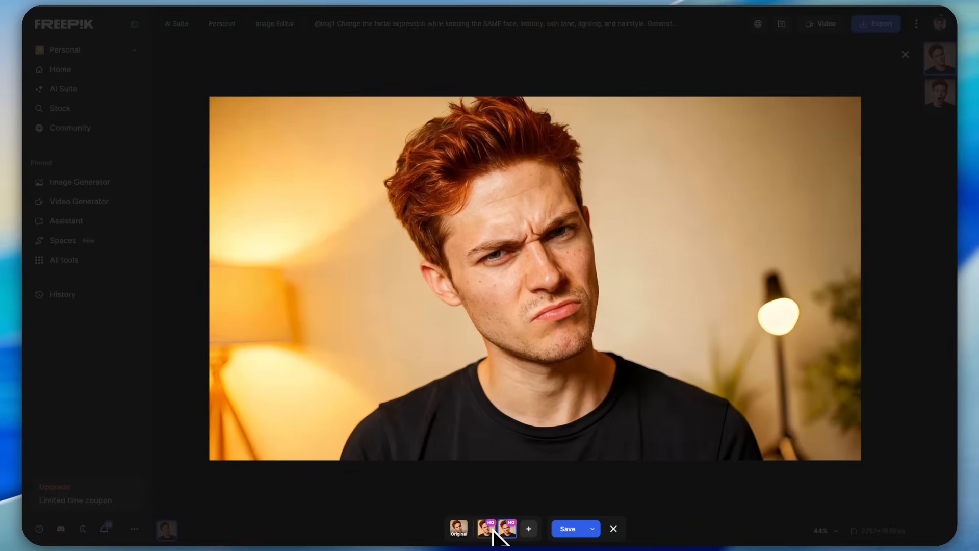
pyautogui.click(507, 528)
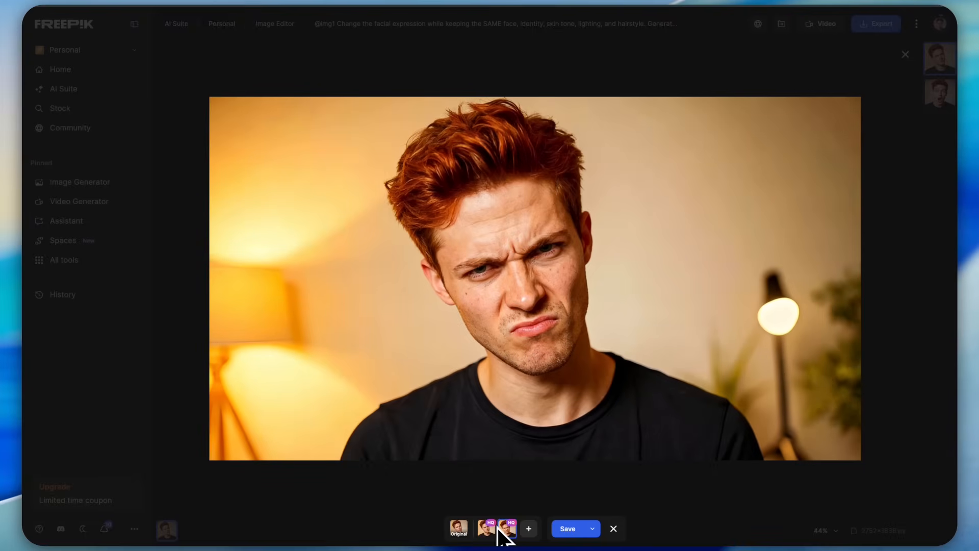
pyautogui.moveTo(636, 409)
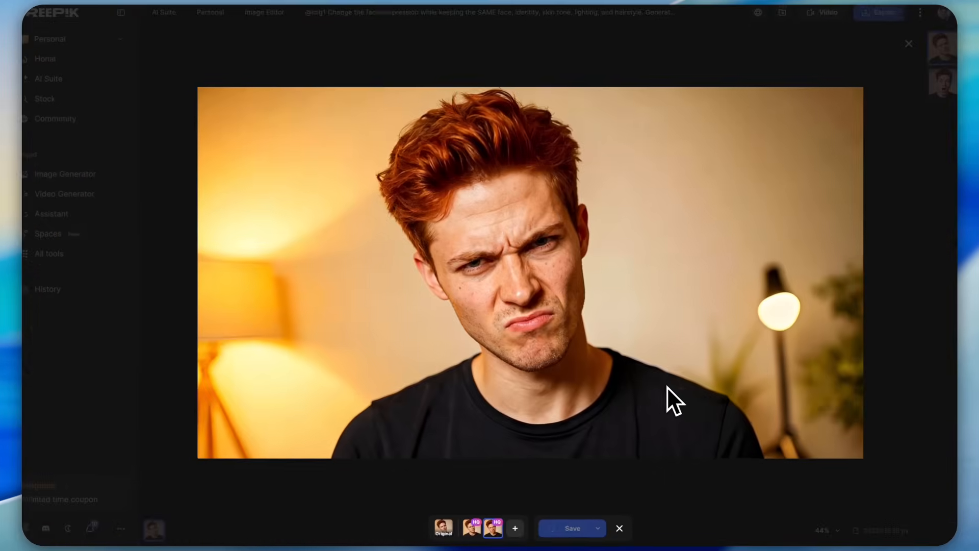
pyautogui.click(610, 528)
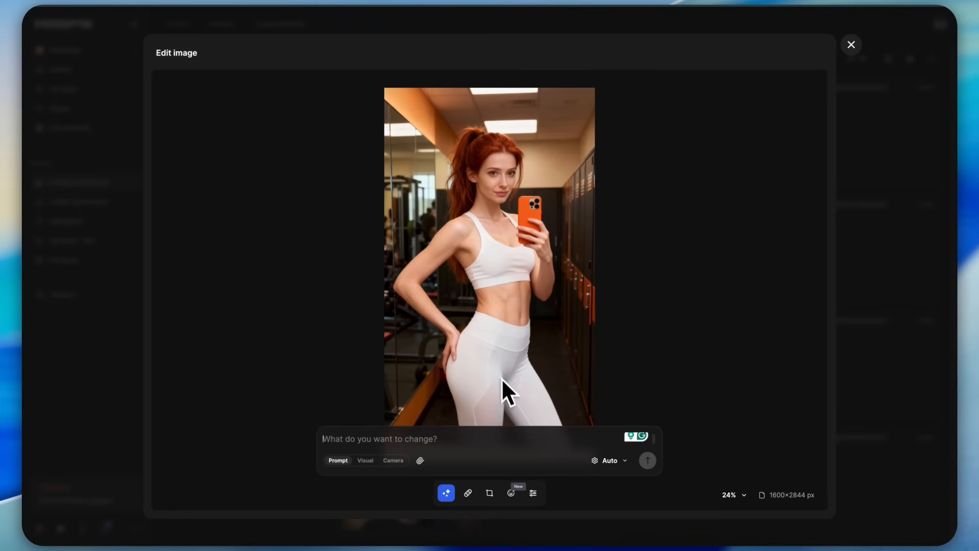
pyautogui.moveTo(503, 275)
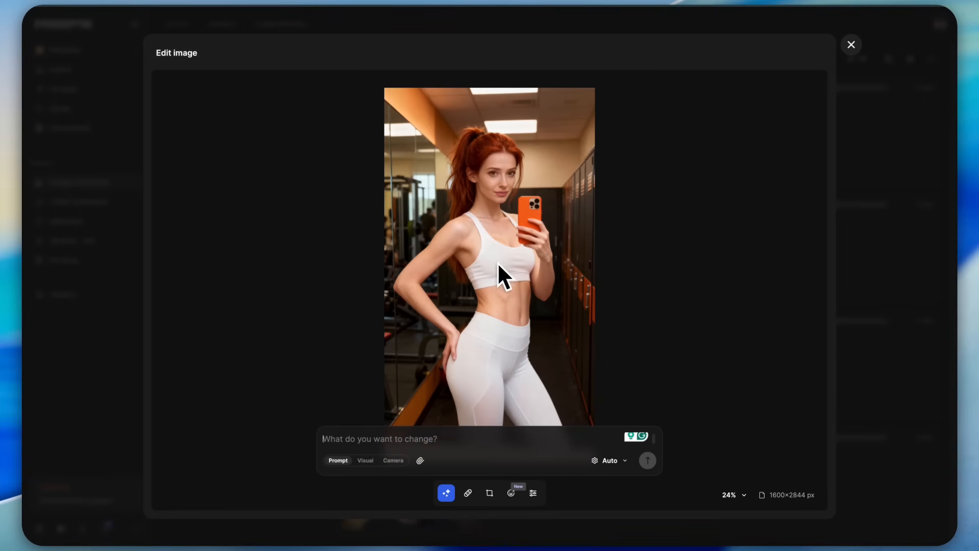
# - Close the red-outfit preview and view the black Nike outfit gym selfie full-size
pyautogui.click(851, 44)
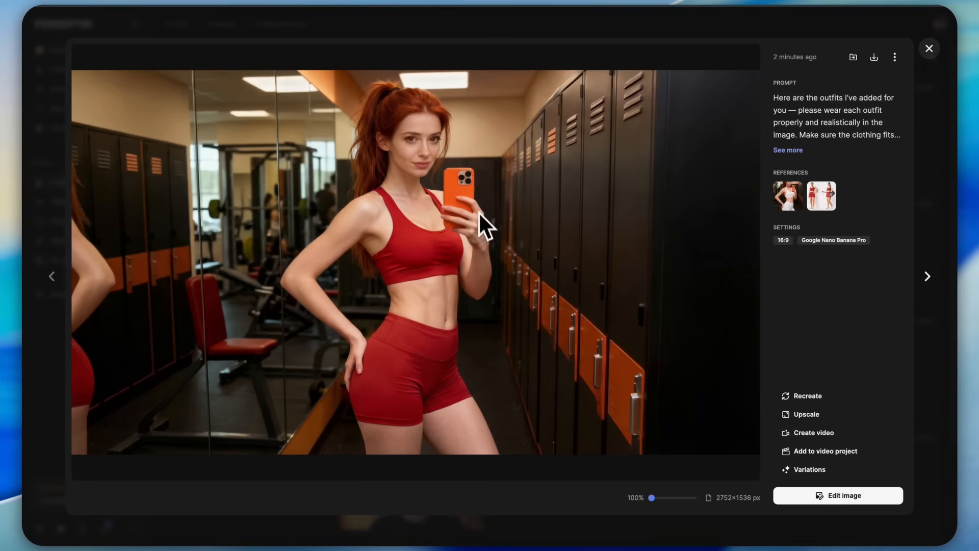
pyautogui.moveTo(410, 271)
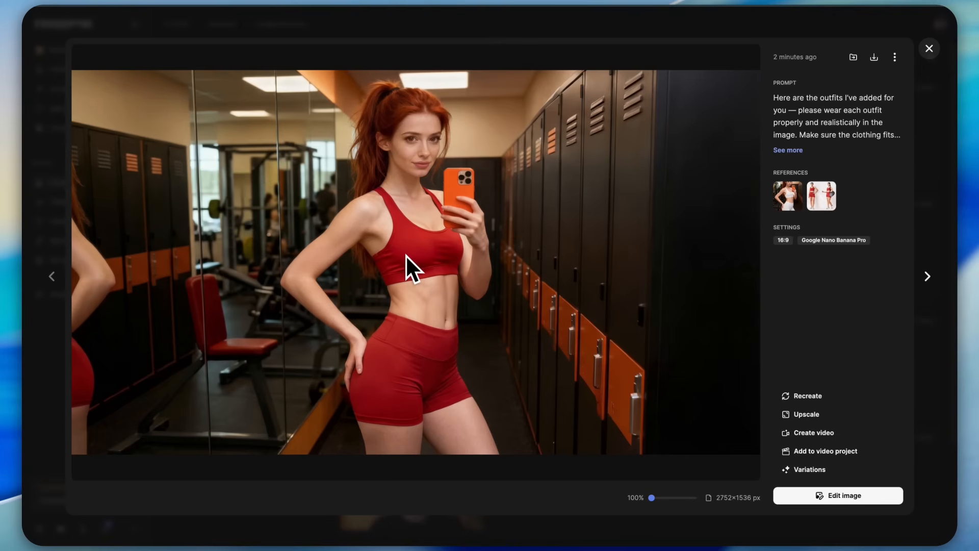
pyautogui.moveTo(262, 359)
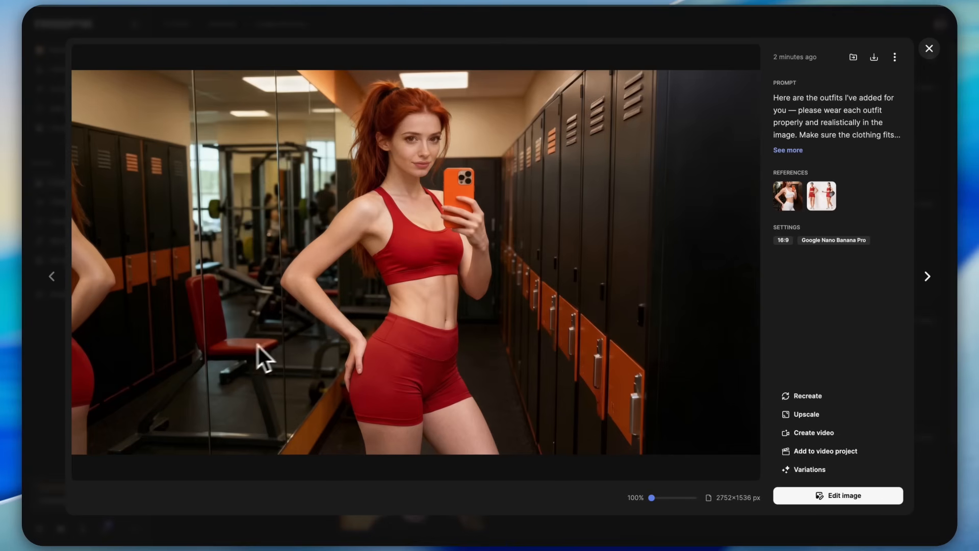
pyautogui.click(929, 48)
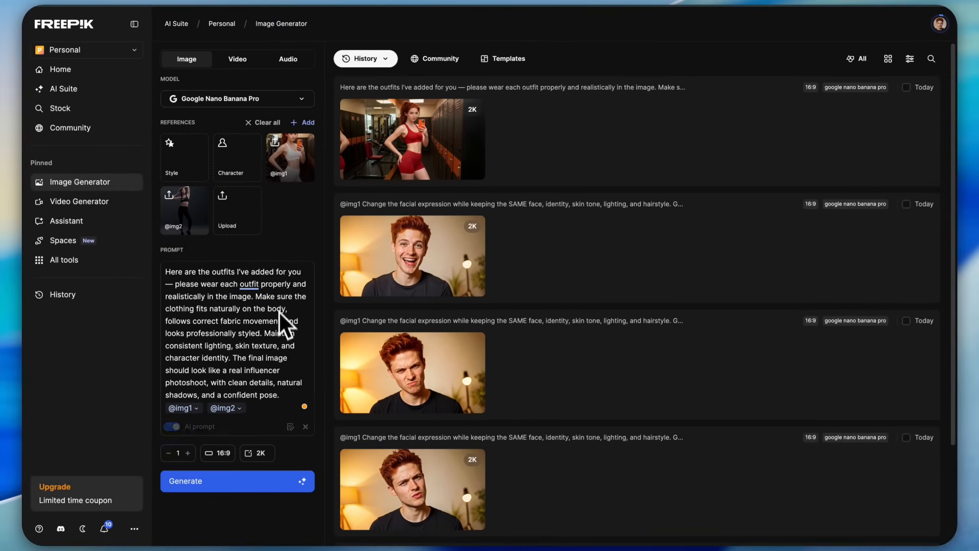
pyautogui.click(412, 139)
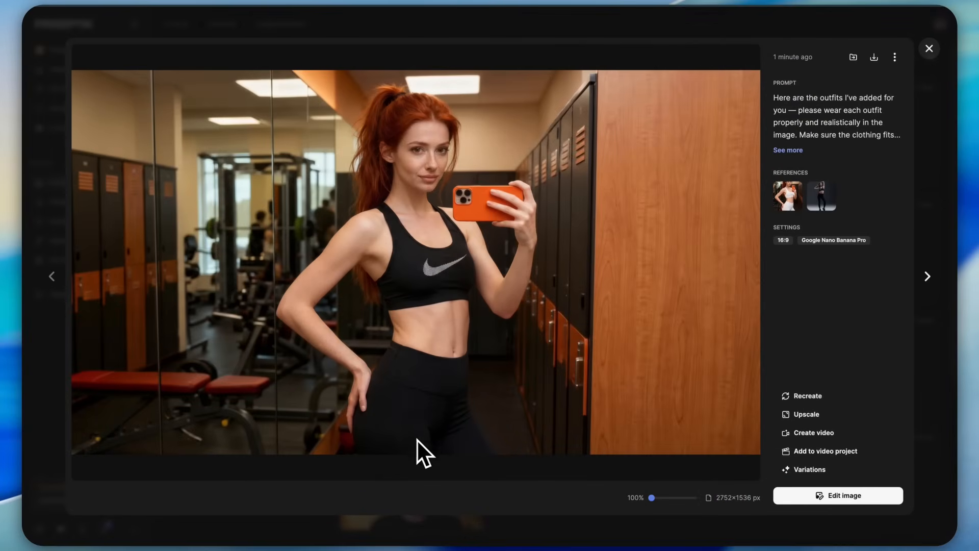
pyautogui.moveTo(406, 444)
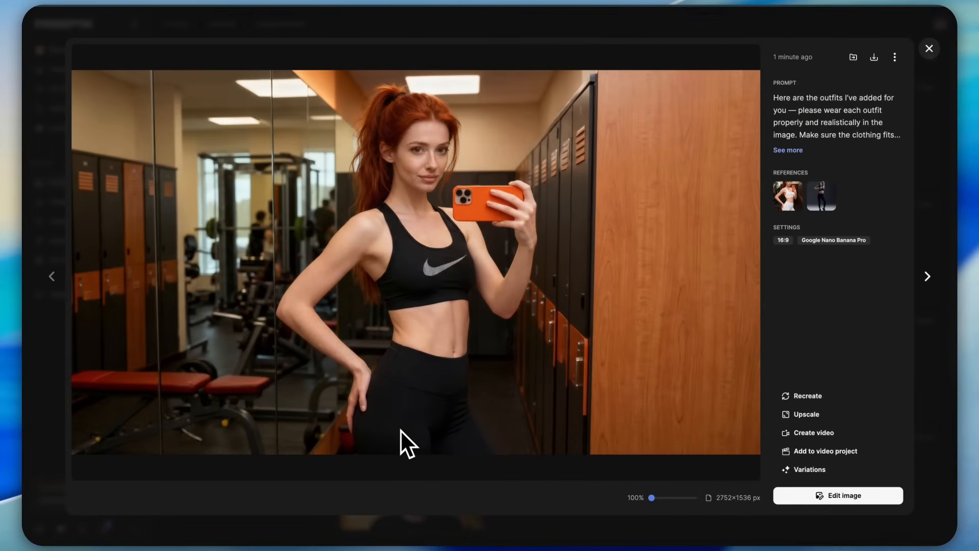
pyautogui.click(838, 494)
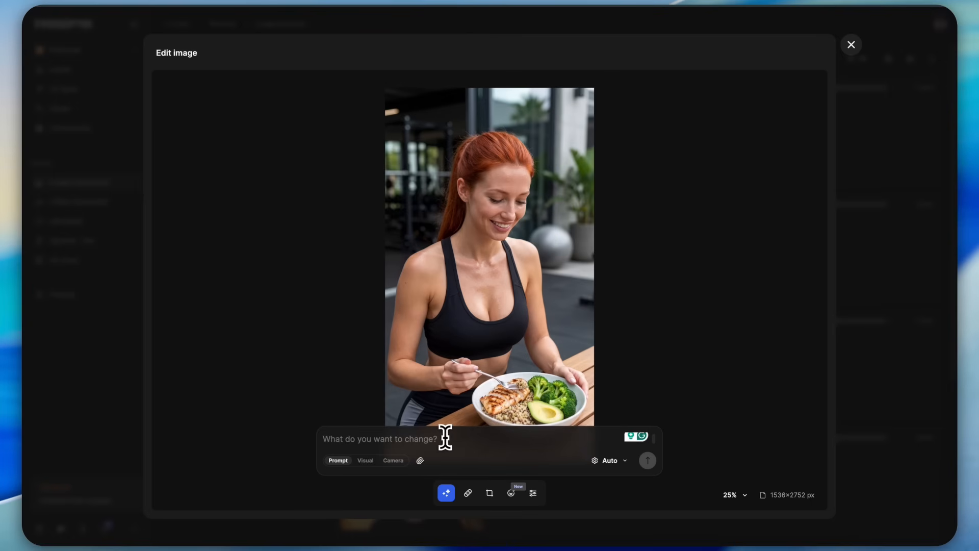
pyautogui.press('cmd+v')
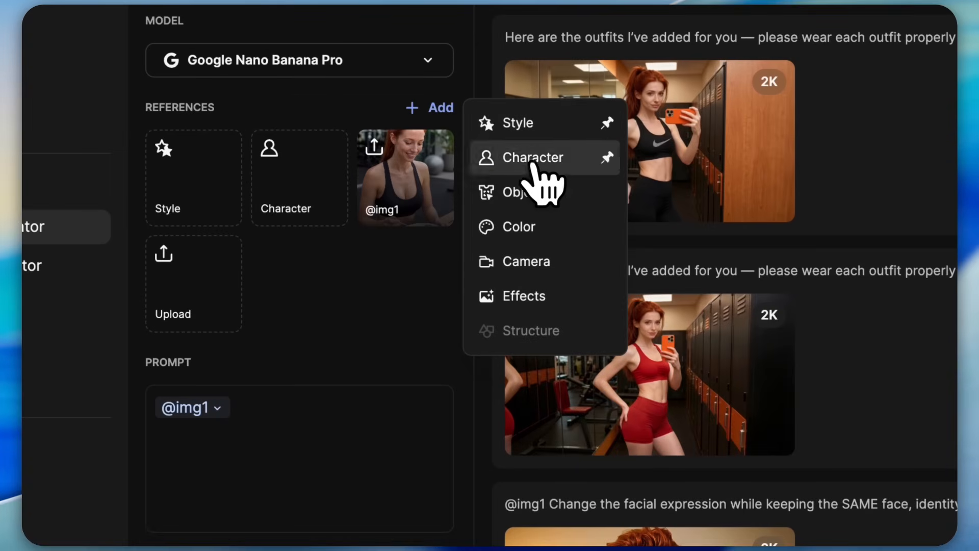
# - Add a character reference and generate the red-lipstick beauty shot
pyautogui.click(520, 192)
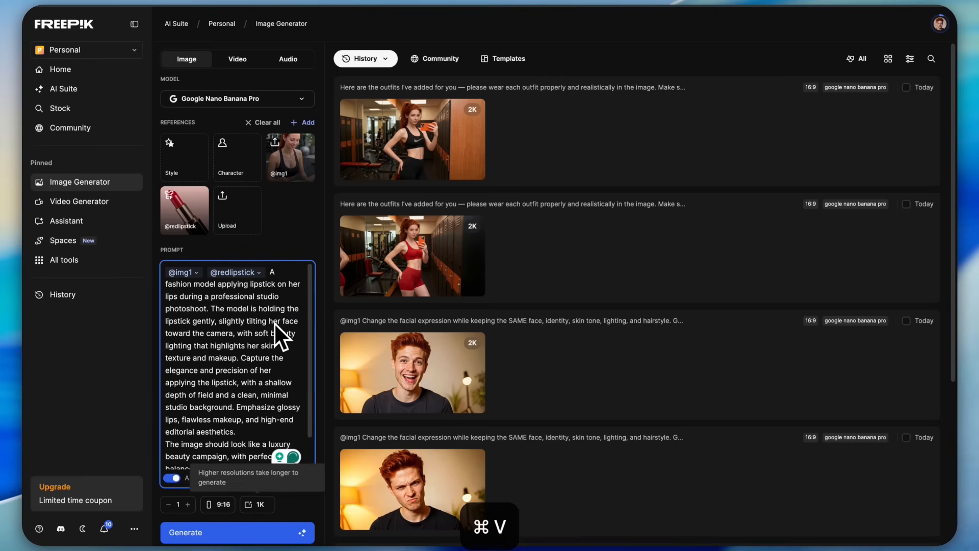
pyautogui.click(412, 139)
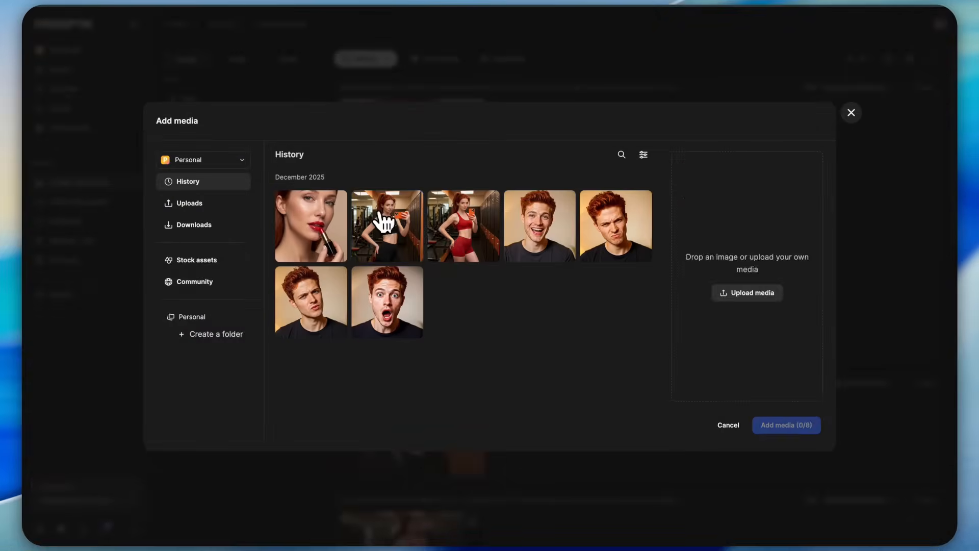
# - Use the black-outfit selfie as reference and generate the four camera-angle shots
pyautogui.click(851, 113)
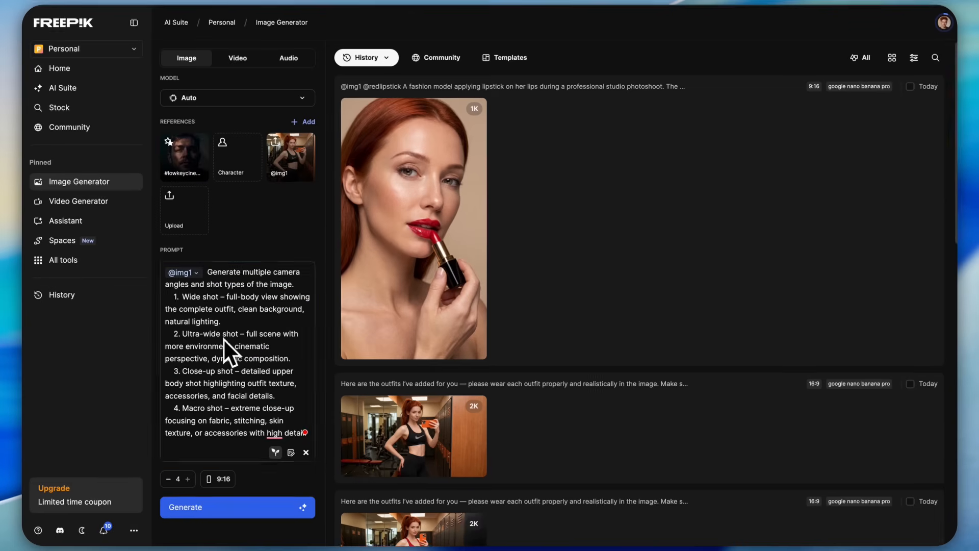
pyautogui.click(237, 506)
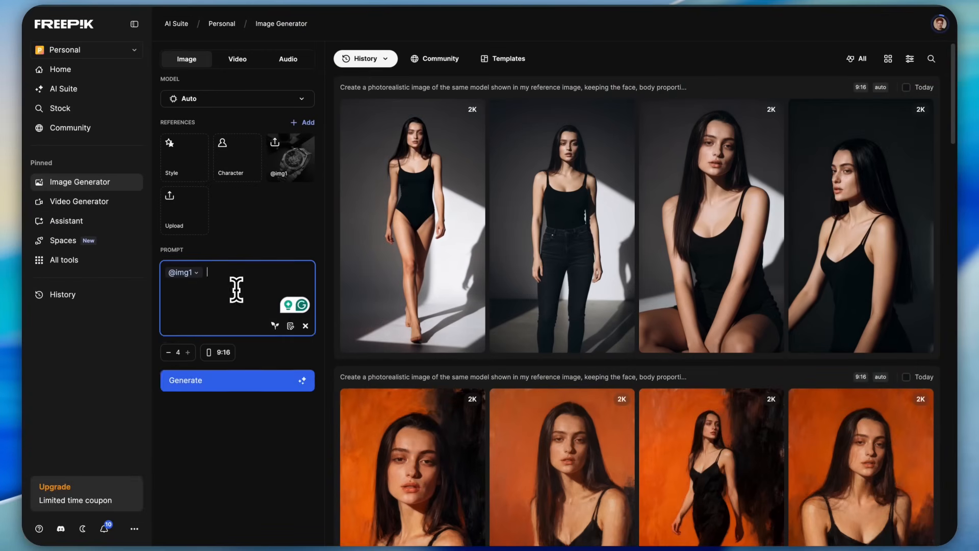
# - Compare the 4x upscaled watch product shot against the original with the Before/After slider
pyautogui.click(290, 156)
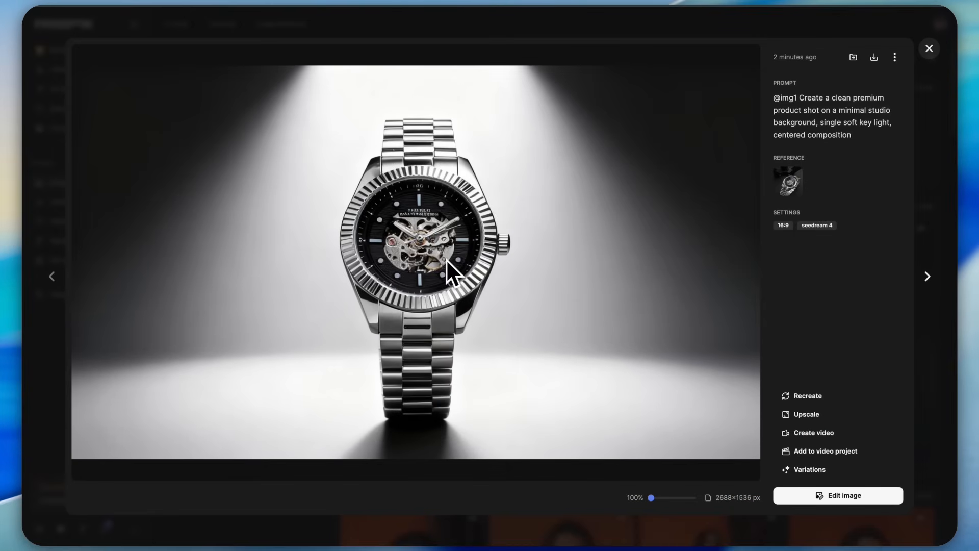
pyautogui.click(926, 276)
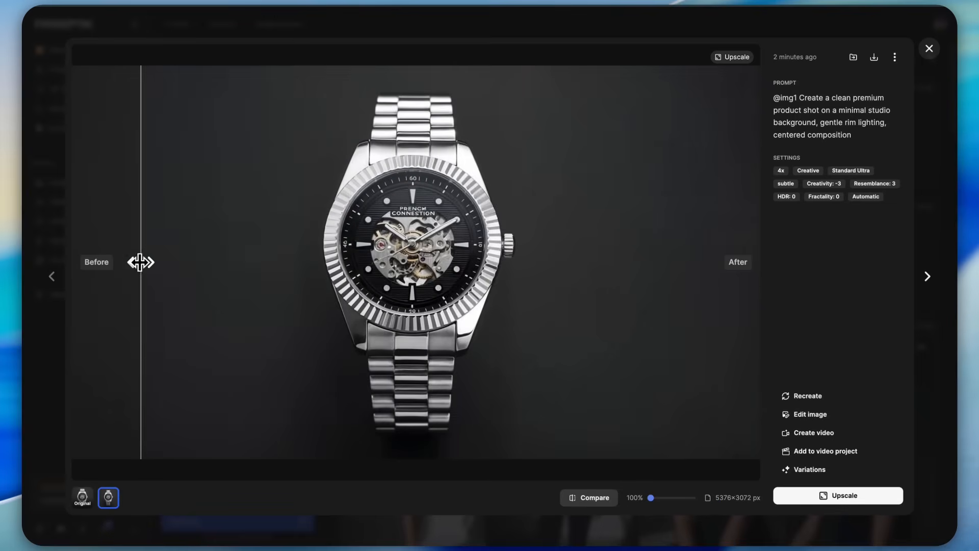
pyautogui.moveTo(141, 262); pyautogui.dragTo(164, 254)
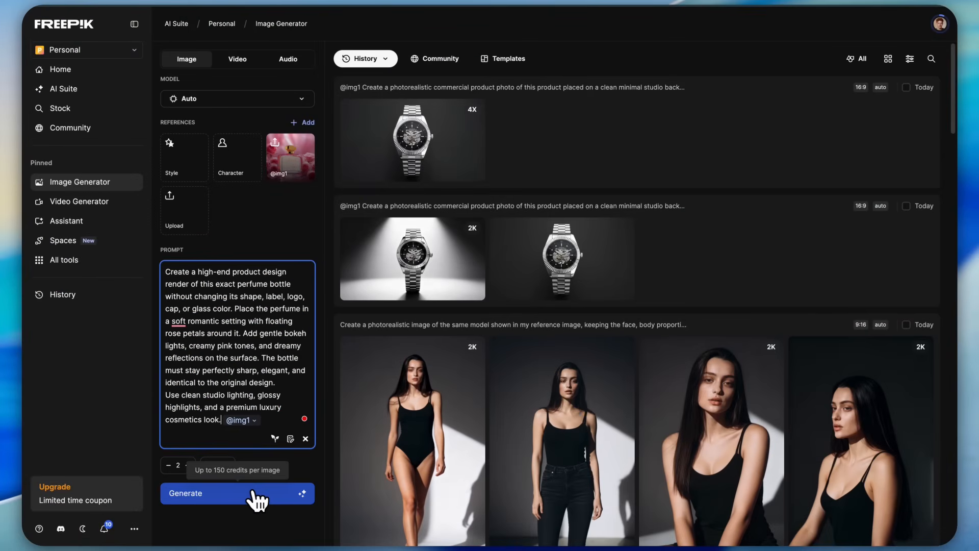
# - Generate the pink-rose, floating-petal perfume bottle render and browse through the resulting images
pyautogui.click(237, 493)
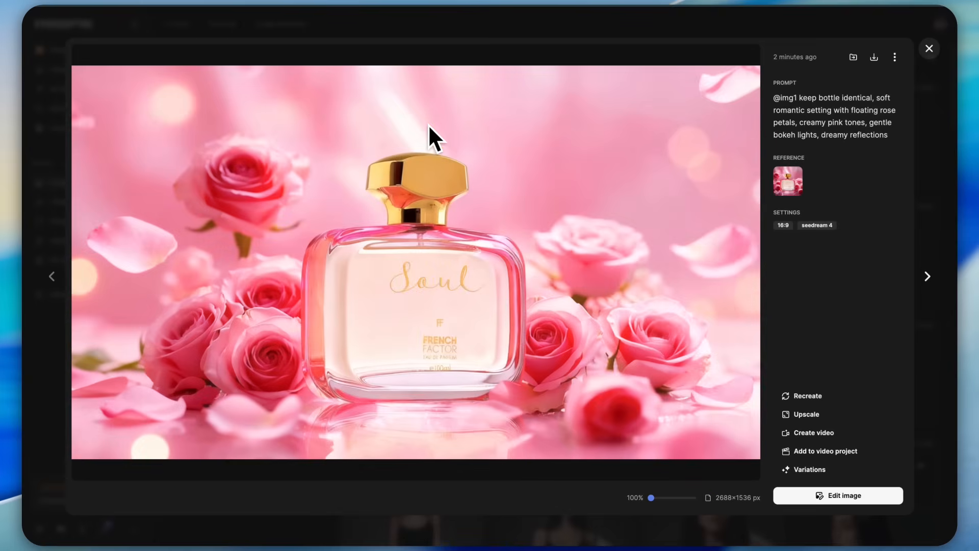
pyautogui.click(927, 276)
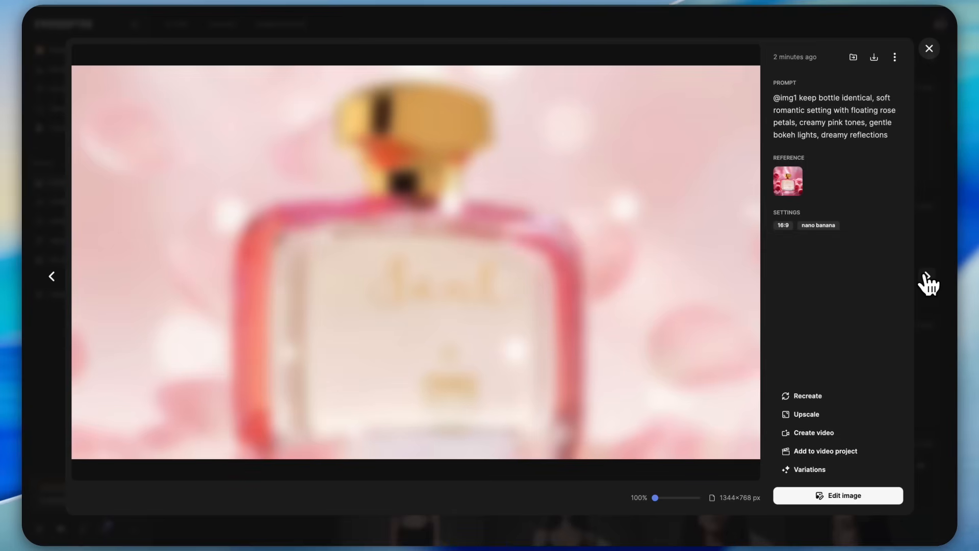
pyautogui.click(928, 48)
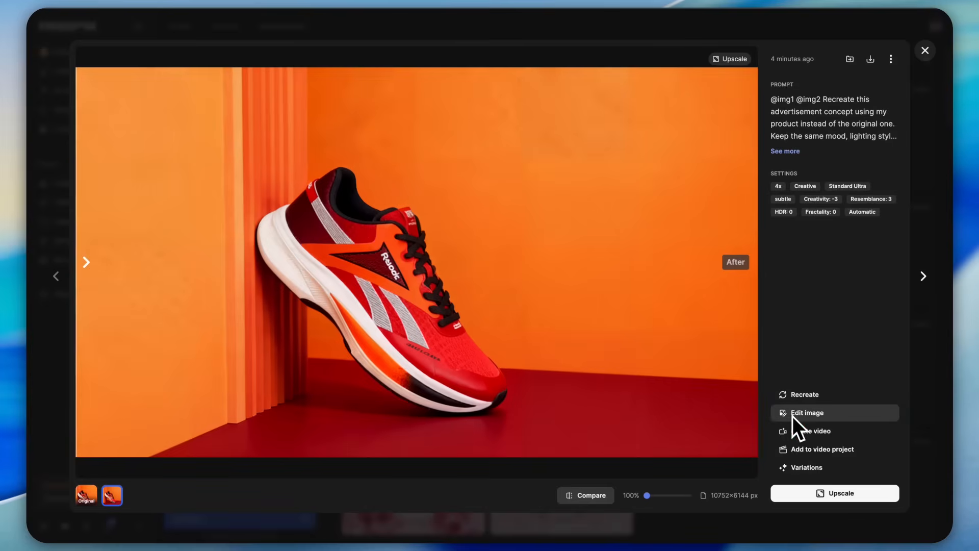
# - Advance from the upscaled orange shoe ad to the neon 'New Collection 2025' Reebok poster
pyautogui.click(807, 412)
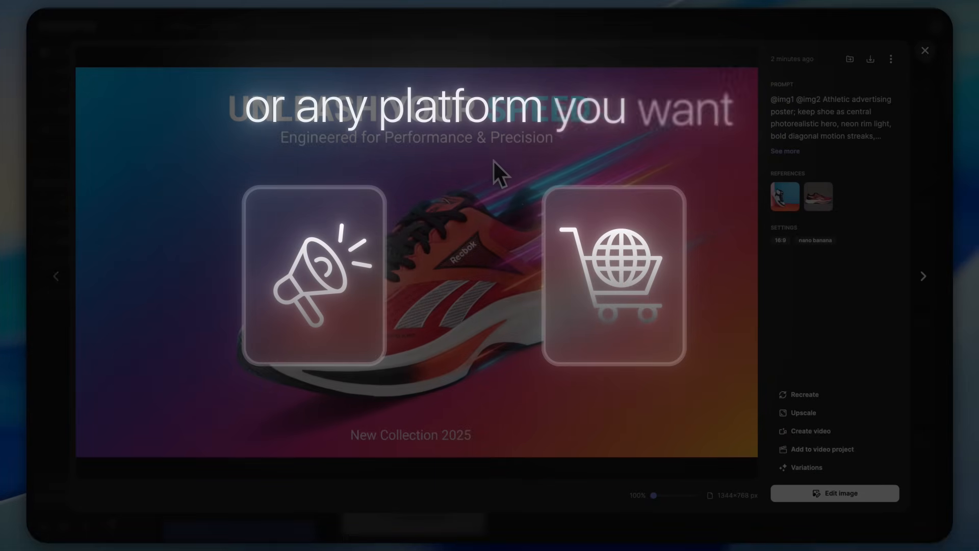
# - Close the shoe poster preview and open the Experience Sneaker Evolution poster from History
pyautogui.click(925, 50)
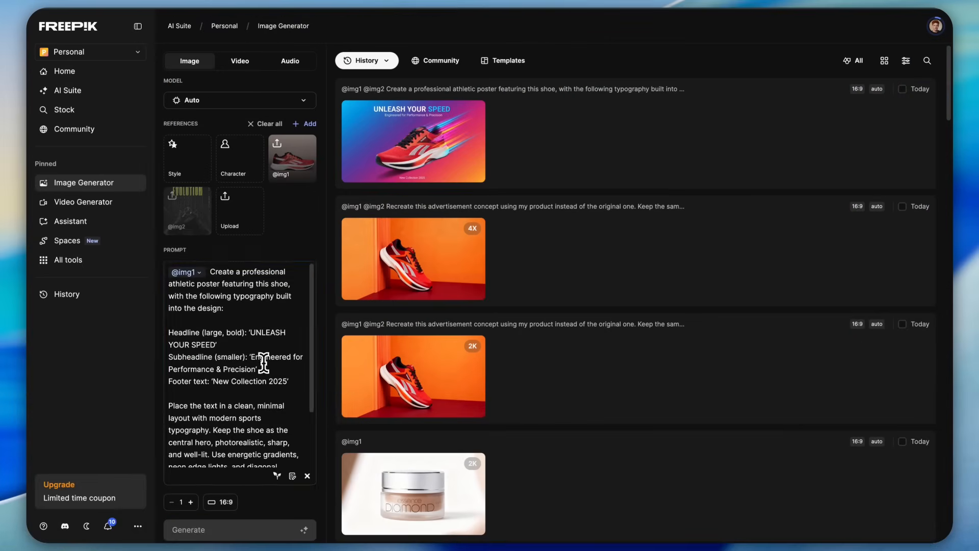
pyautogui.press('cmd+v')
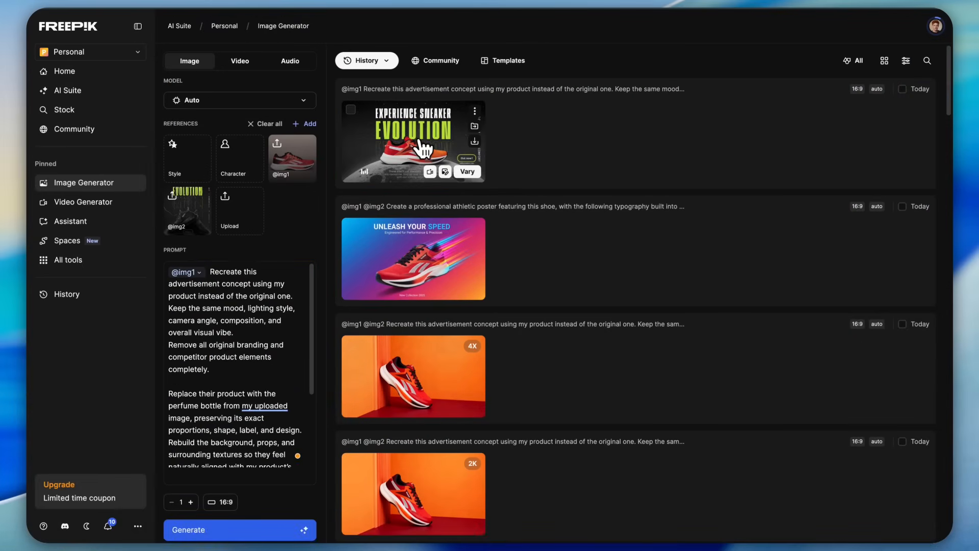
pyautogui.click(412, 141)
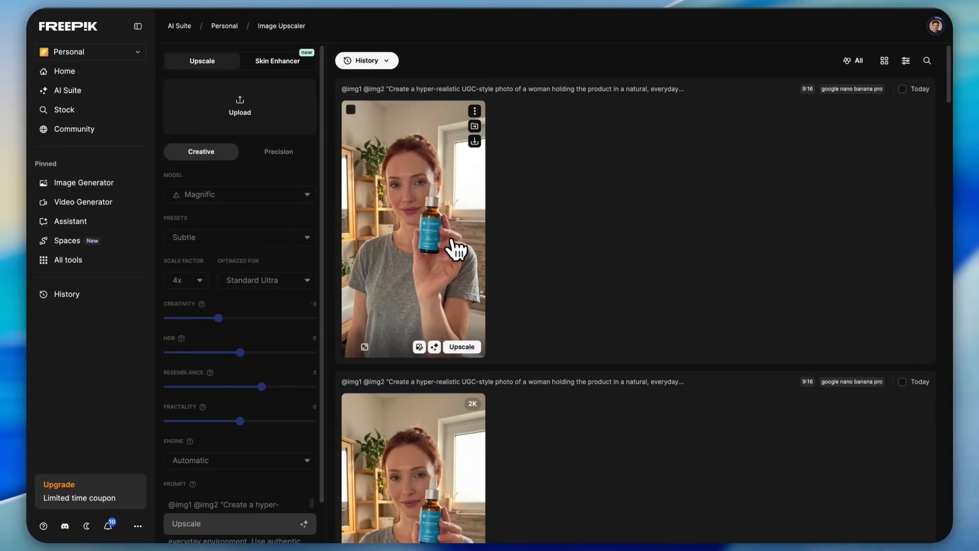
pyautogui.moveTo(449, 234)
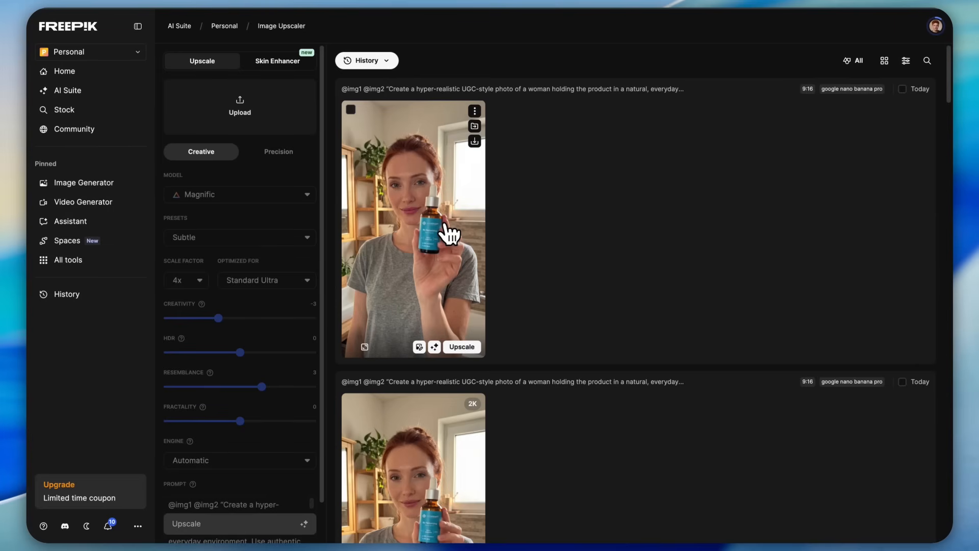
# - Send the 4x upscaled serum-bottle UGC photo to the Video Generator as start image
pyautogui.click(412, 228)
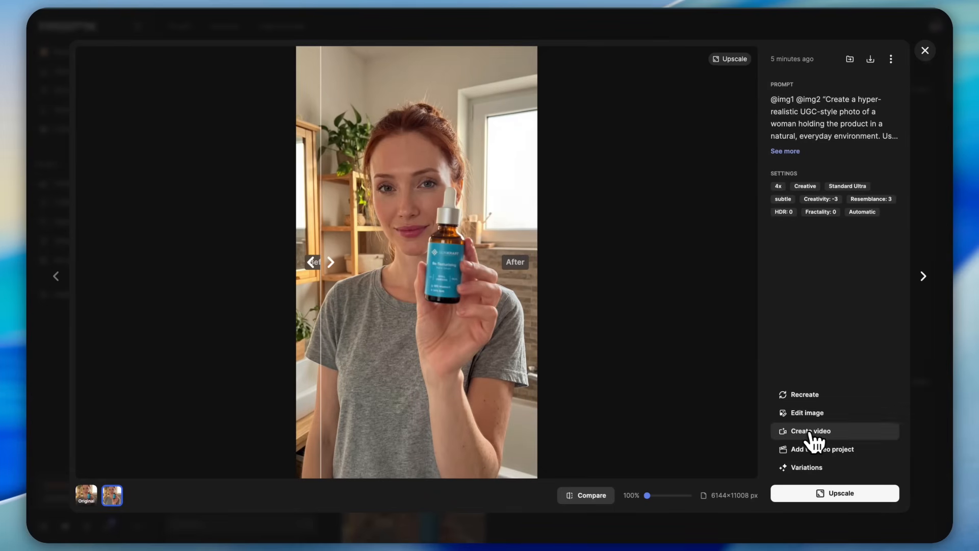
pyautogui.click(811, 431)
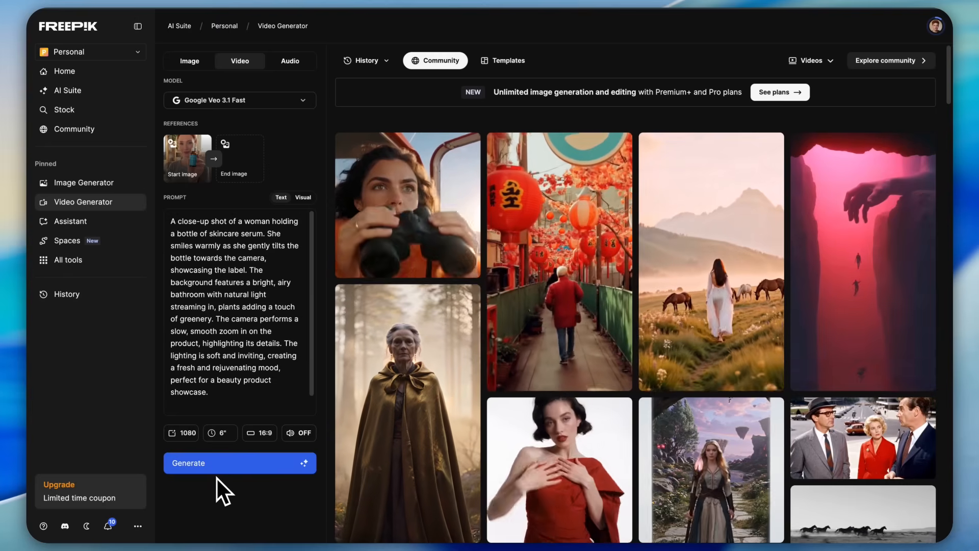
# - Enable sound, play the 6-second 1080p serum-bottle bathroom video, then close the viewer
pyautogui.click(299, 433)
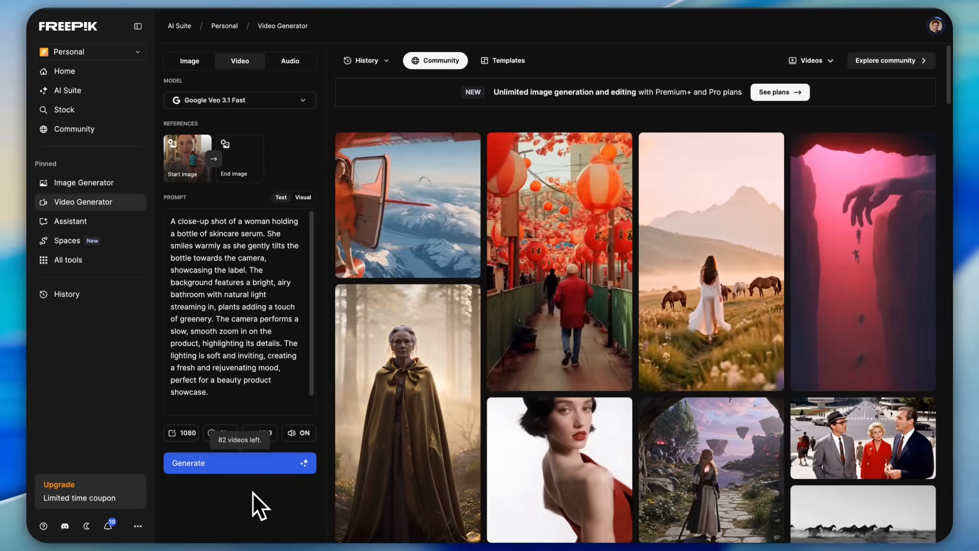
pyautogui.click(406, 205)
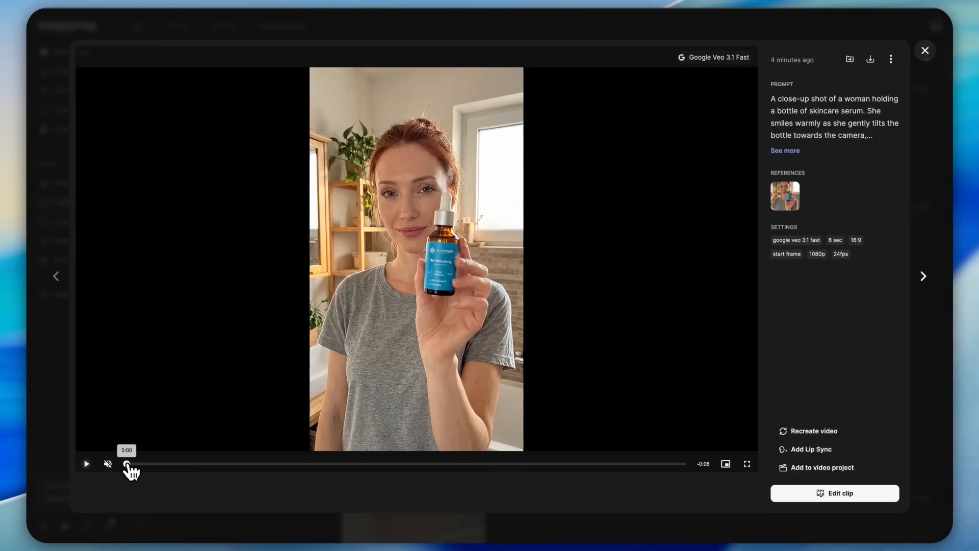
pyautogui.click(87, 464)
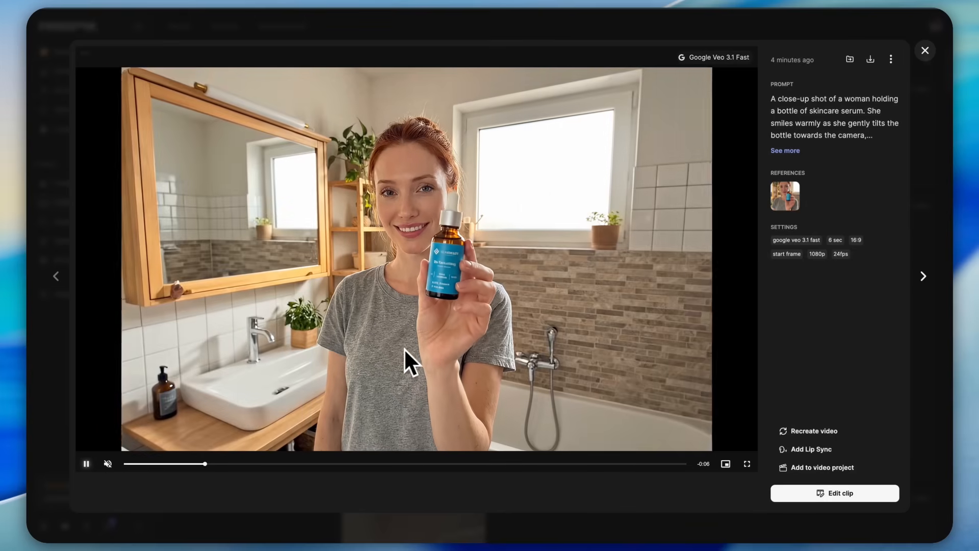
pyautogui.click(925, 50)
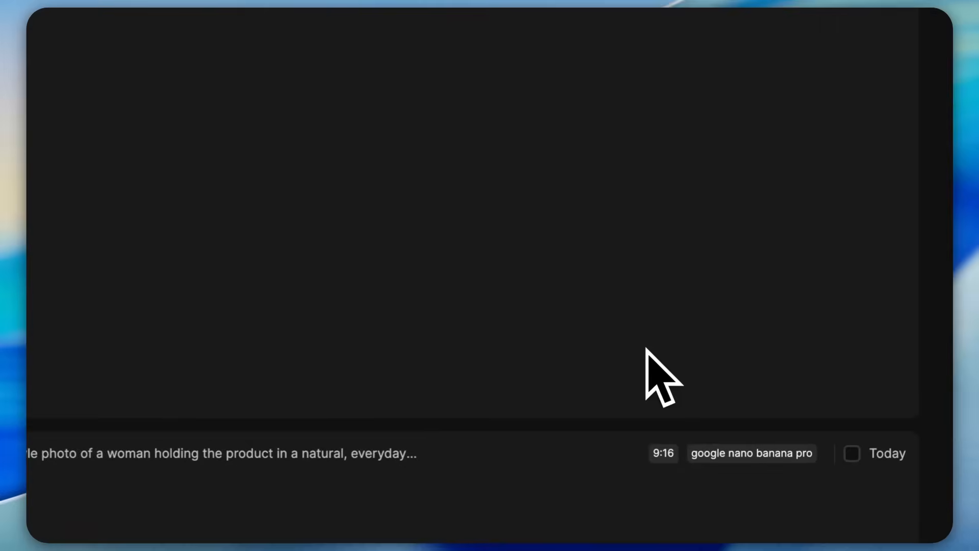